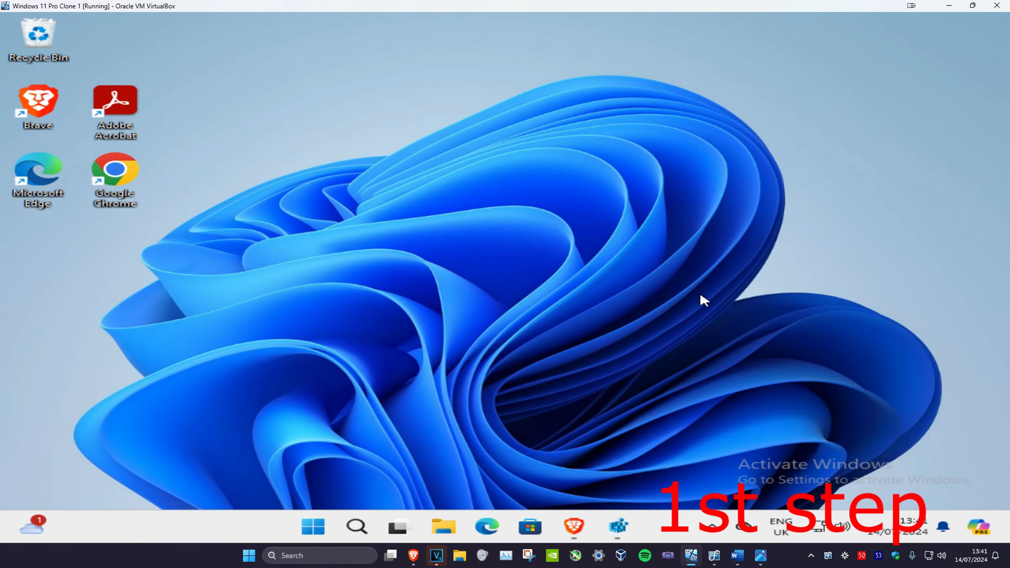
{"action": "mouse_move", "coordinate": [363, 478]}
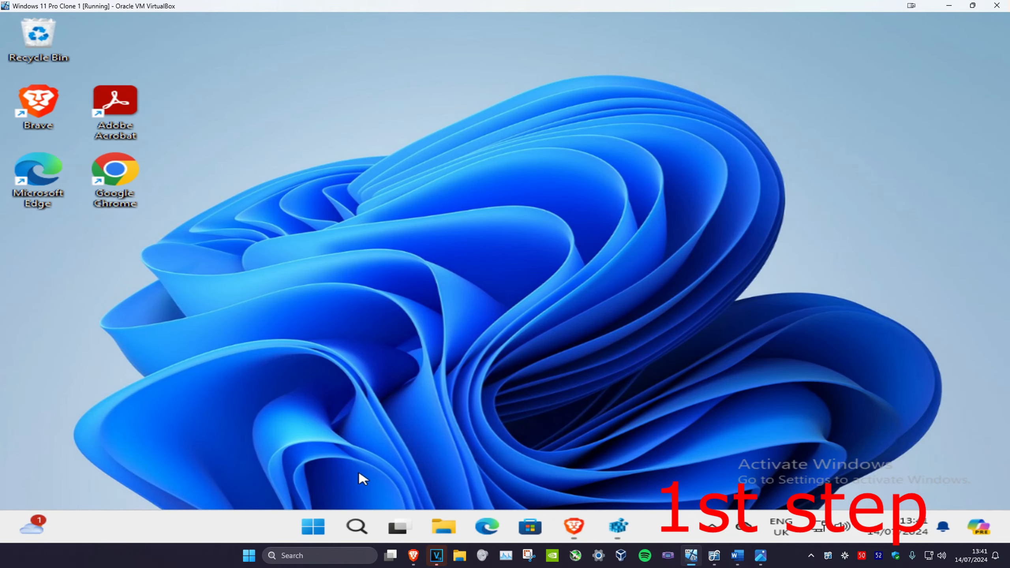
Step: From the Start menu's account picture choose the Daniel account and sign in with its password
{"action": "left_click", "coordinate": [312, 526]}
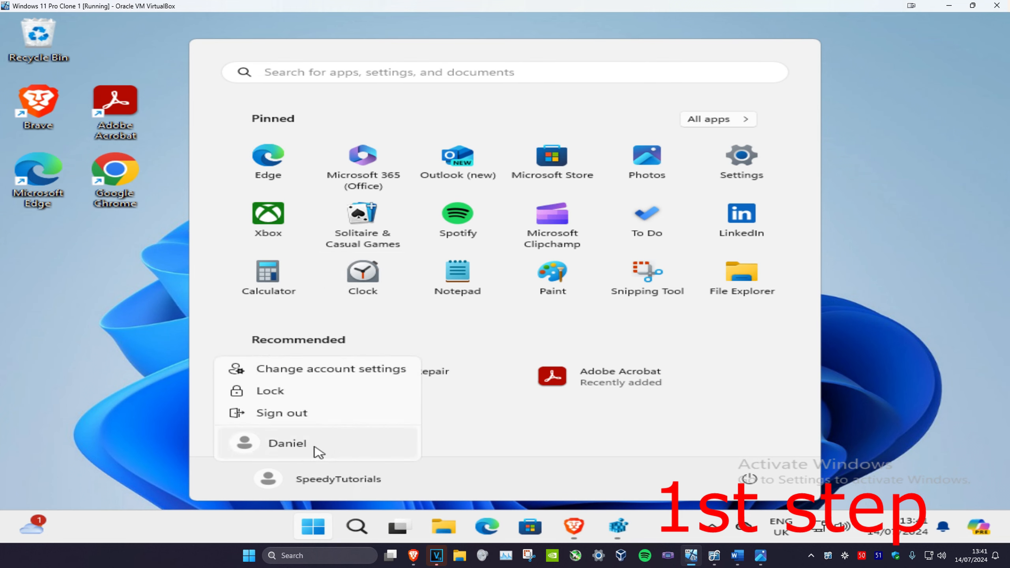
{"action": "left_click", "coordinate": [287, 443]}
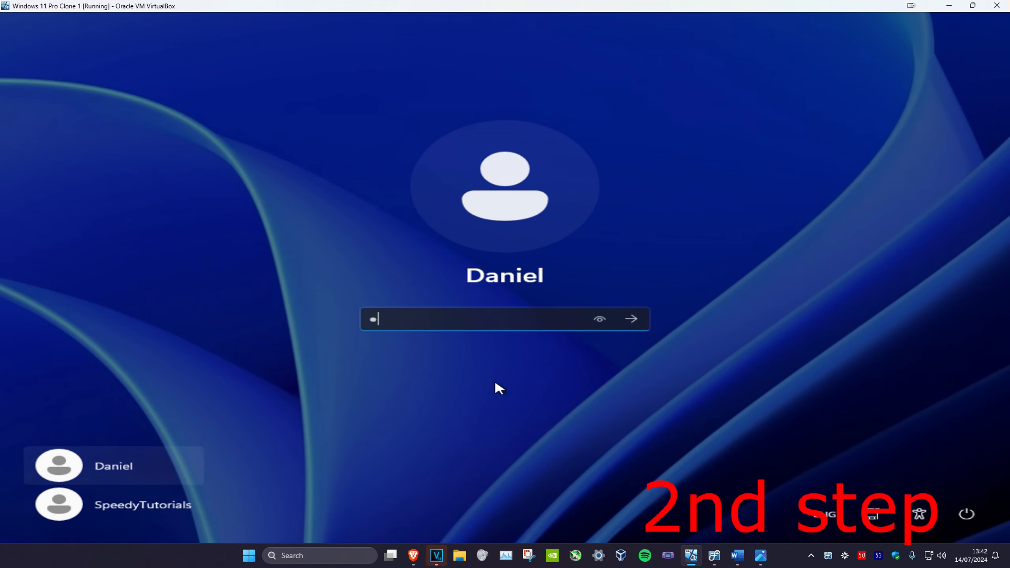
{"action": "left_click", "coordinate": [631, 318]}
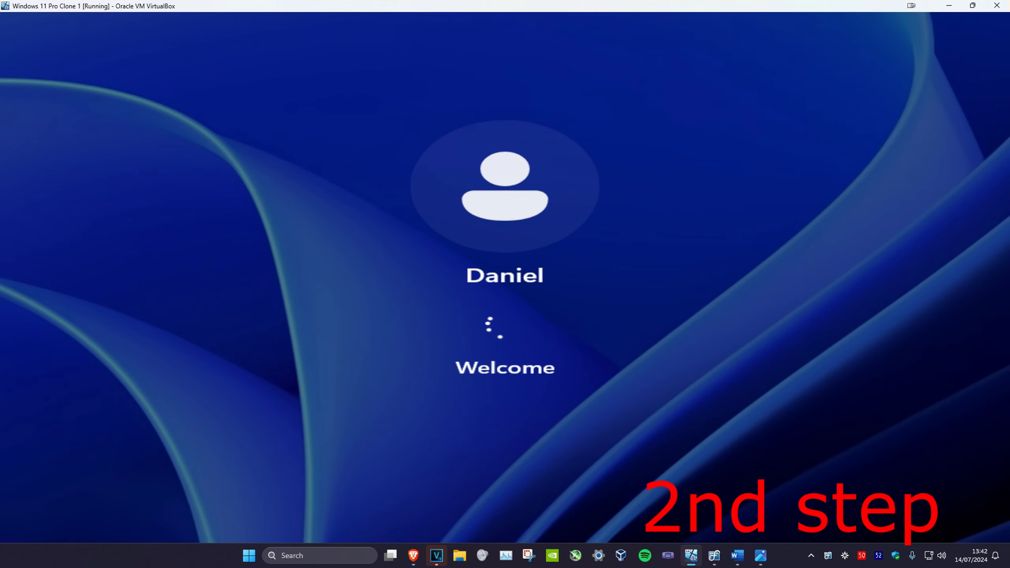